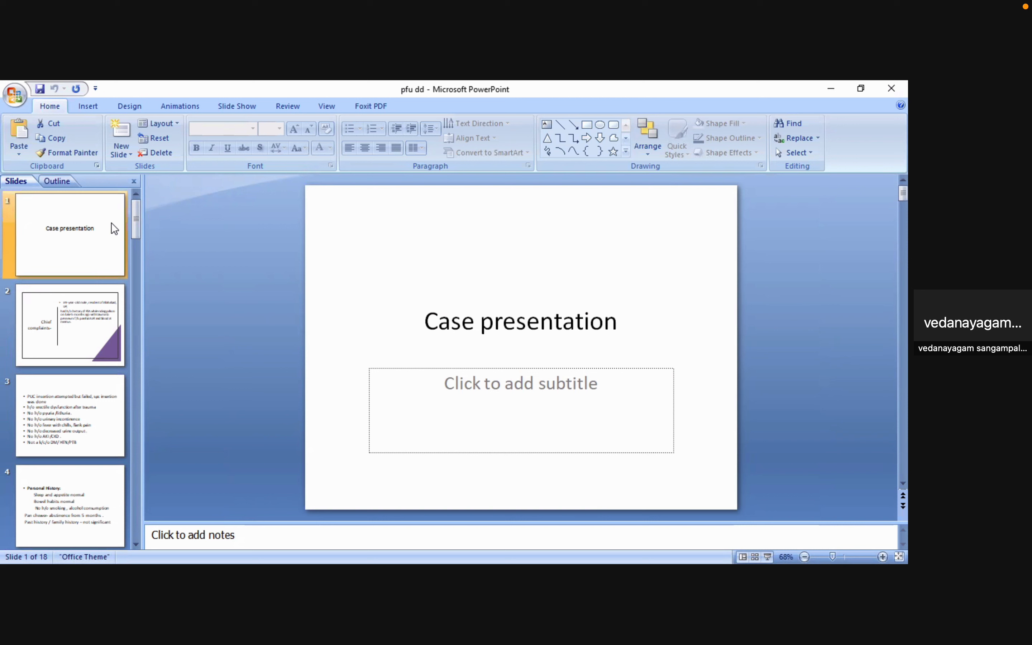
{"action": "mouse_move", "coordinate": [97, 255]}
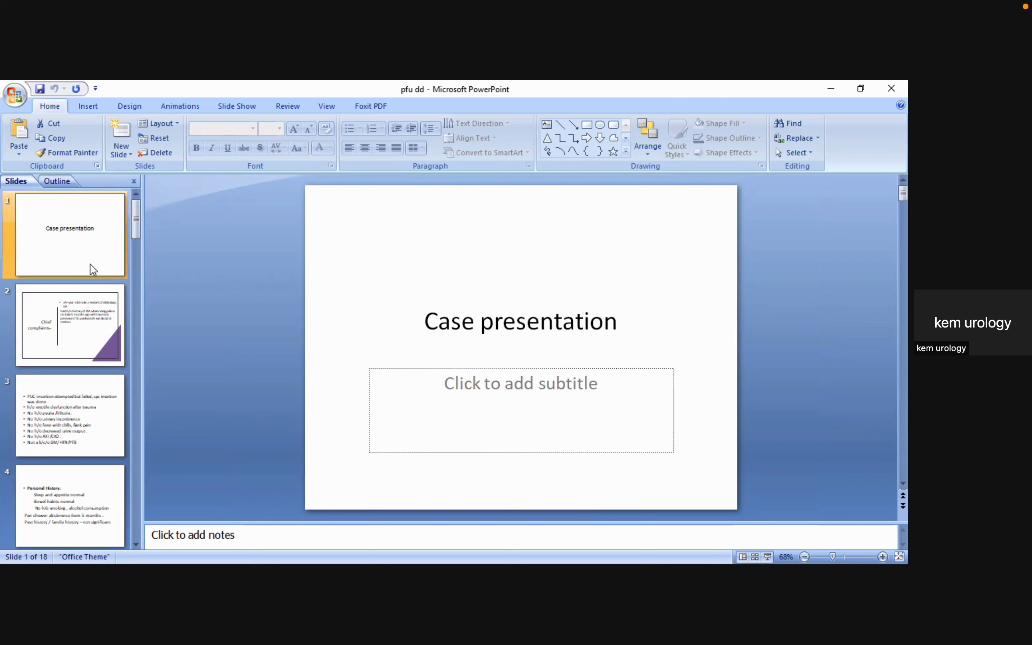
Show slide 6 with the local examination findings.
{"action": "left_click", "coordinate": [69, 326]}
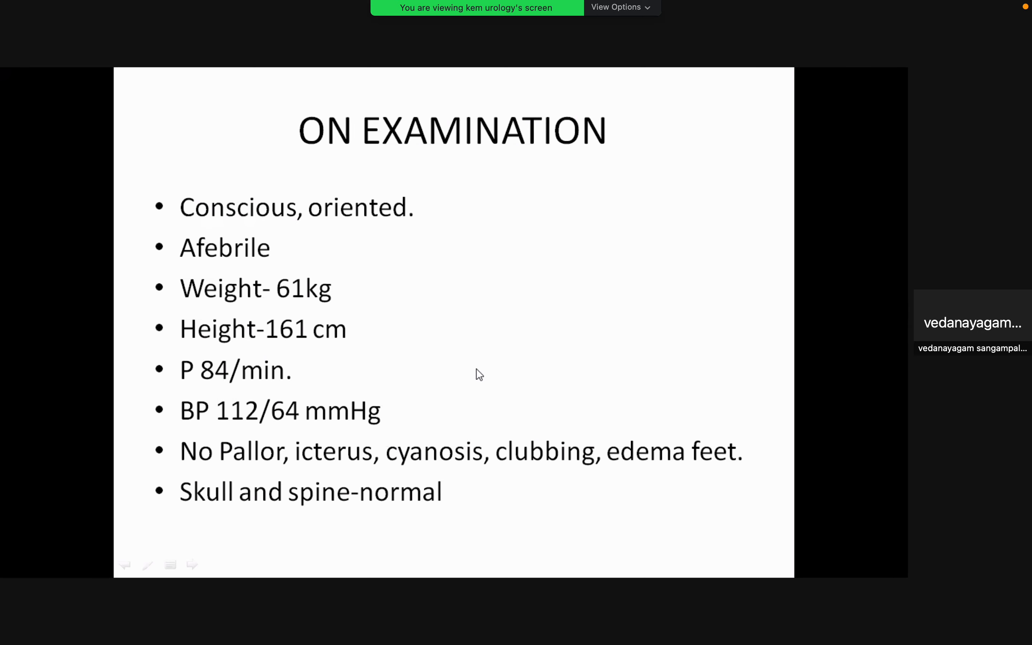
{"action": "mouse_move", "coordinate": [438, 312]}
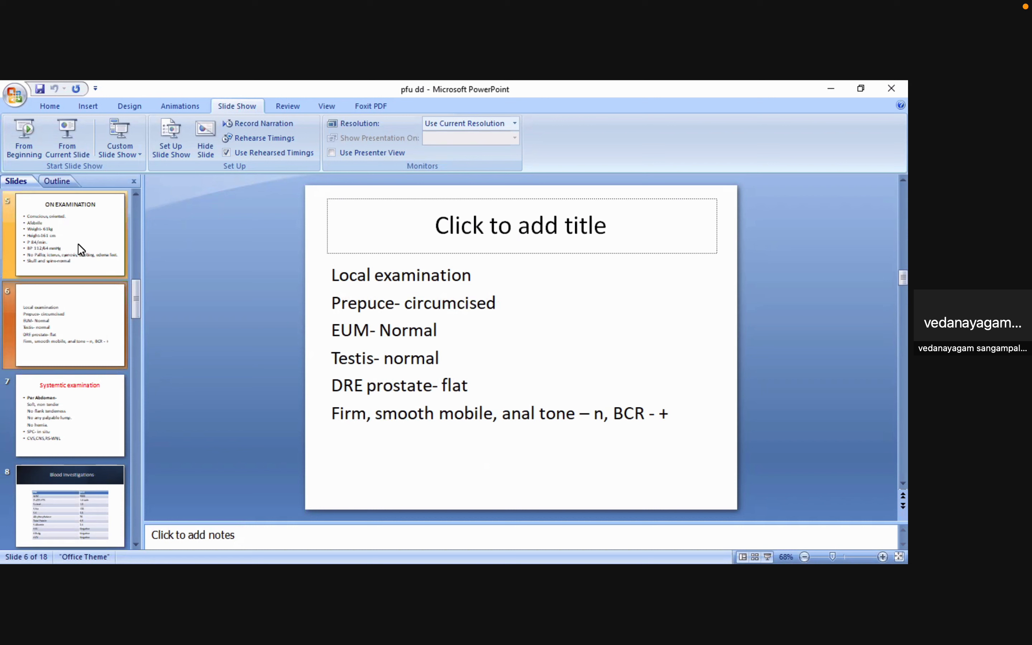
Show slide 9, the USG KUB table of kidney, bladder and prostate findings.
{"action": "left_click", "coordinate": [68, 415]}
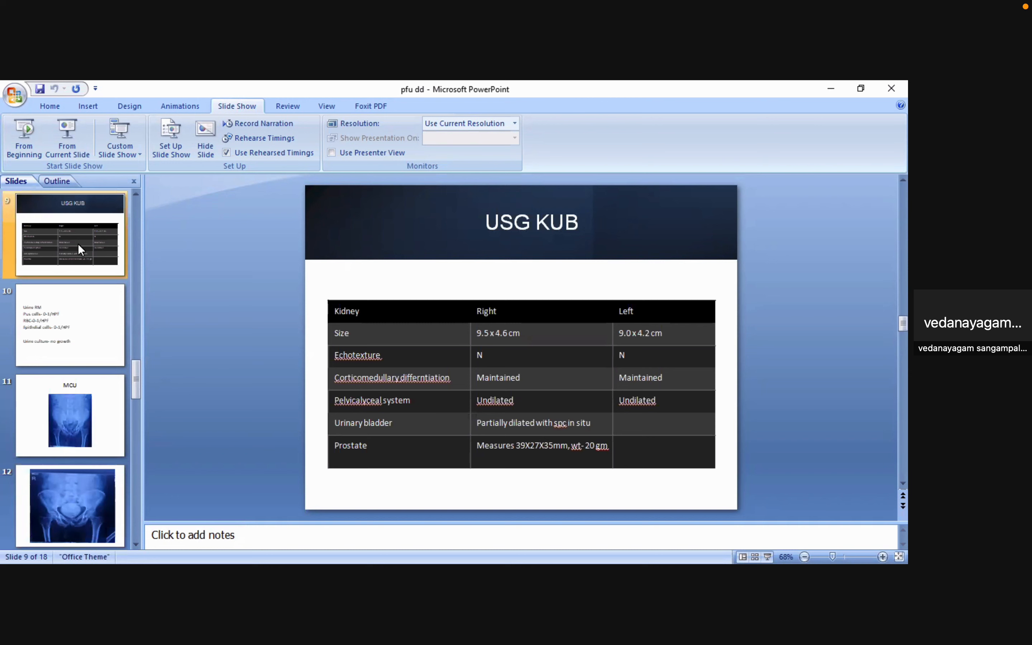
{"action": "left_click", "coordinate": [69, 415]}
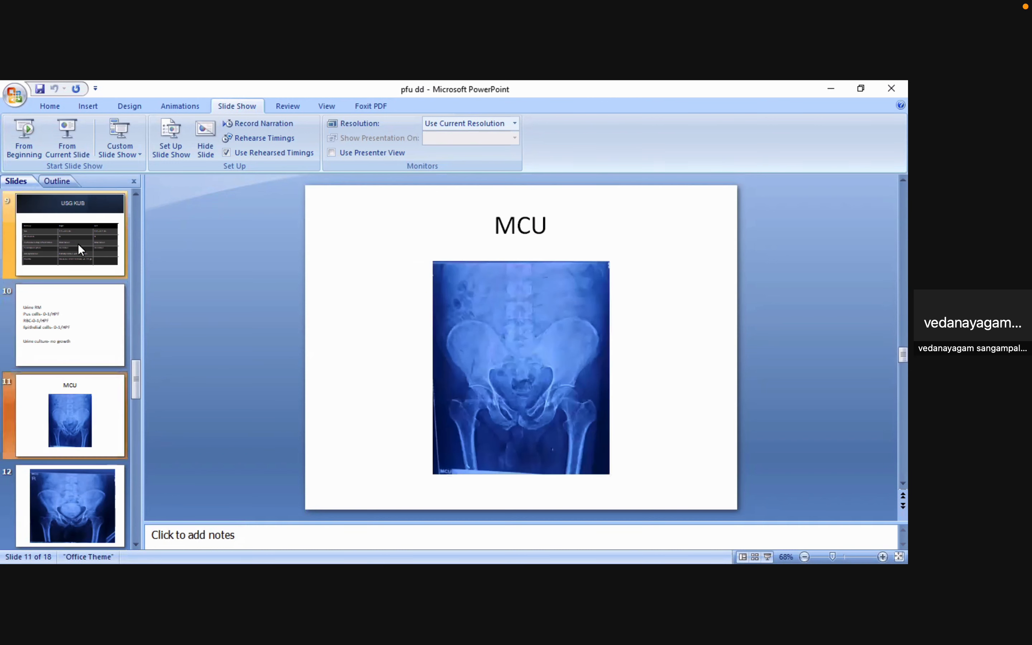
Advance past slide 13 (MCU x-ray) to slide 17, the RGU pelvic x-ray.
{"action": "left_click", "coordinate": [68, 505]}
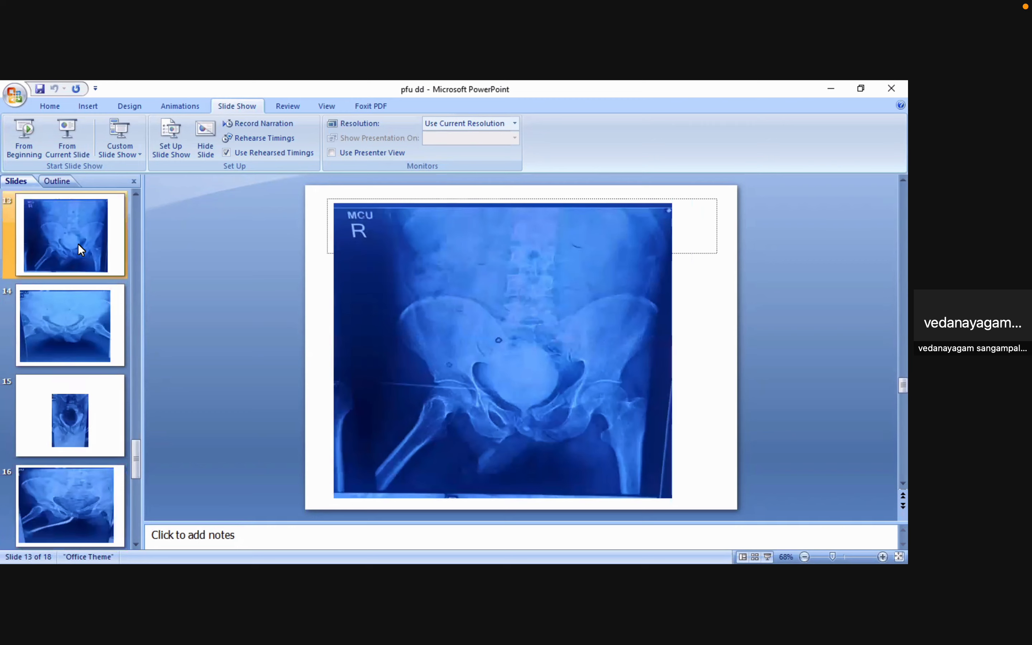
{"action": "left_click", "coordinate": [69, 325]}
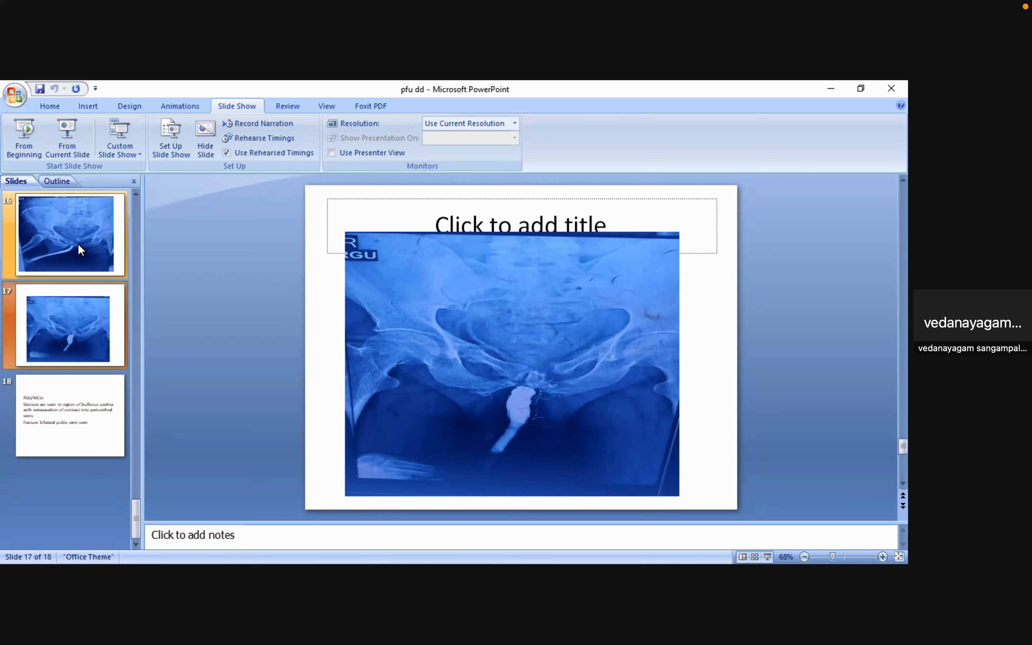
Return to slide 11, the MCU title slide with the pelvic x-ray.
{"action": "left_click", "coordinate": [64, 233]}
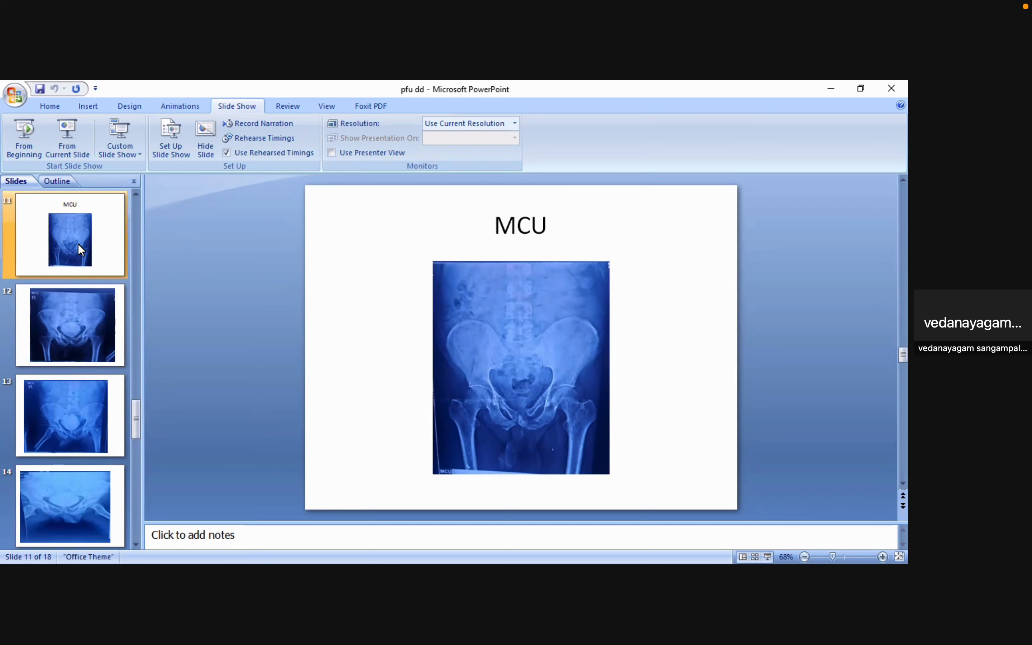
Step from slide 15's MCU x-ray through to slide 18 with the RGU/MCU findings.
{"action": "left_click", "coordinate": [69, 325]}
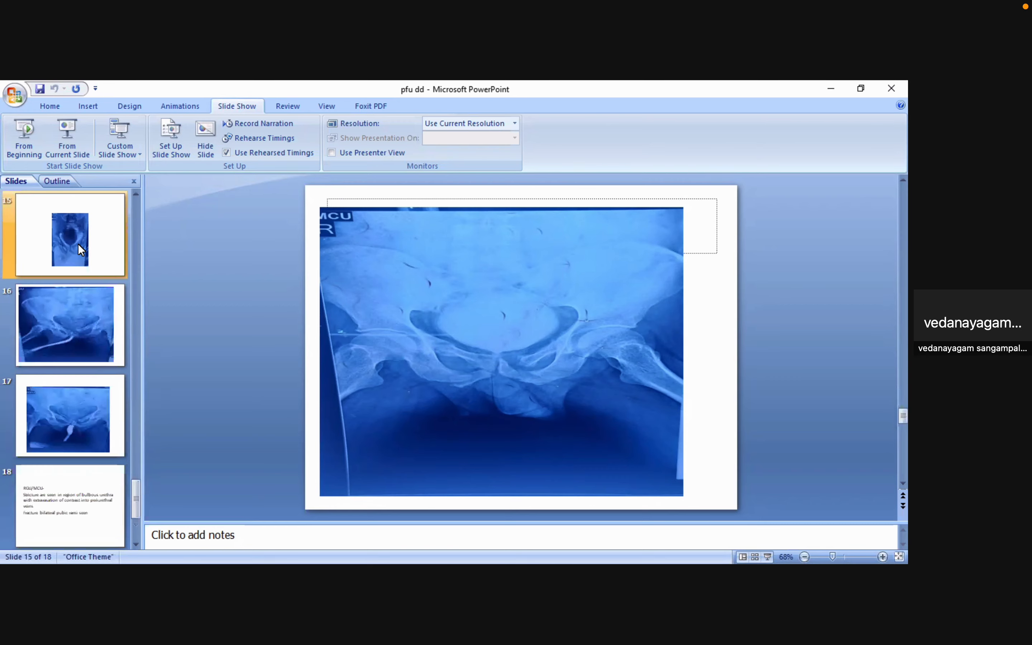
{"action": "left_click", "coordinate": [68, 323]}
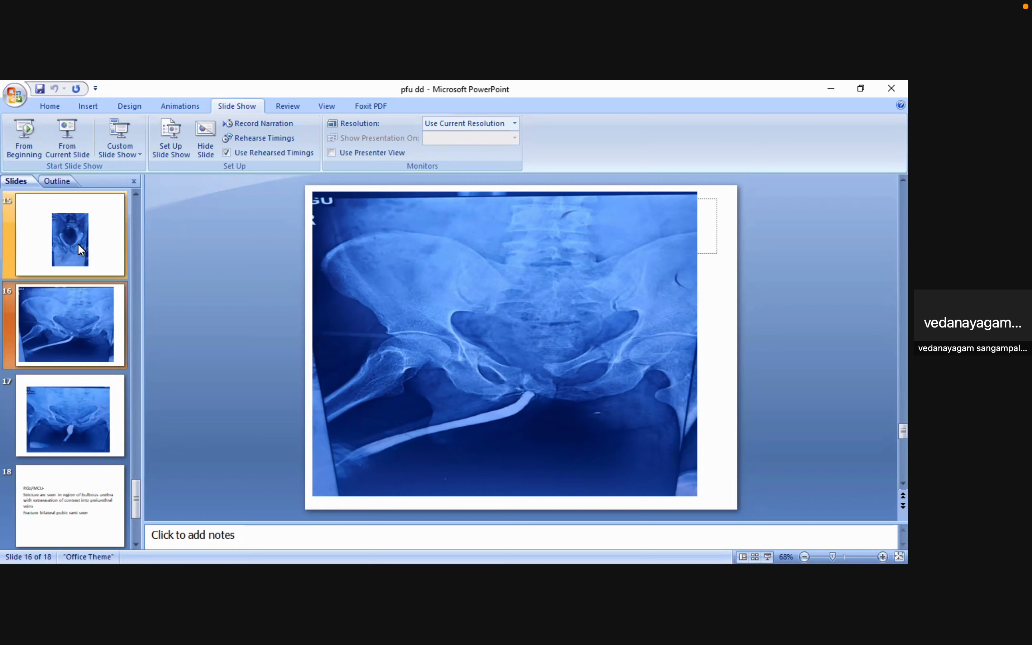
{"action": "left_click", "coordinate": [69, 414]}
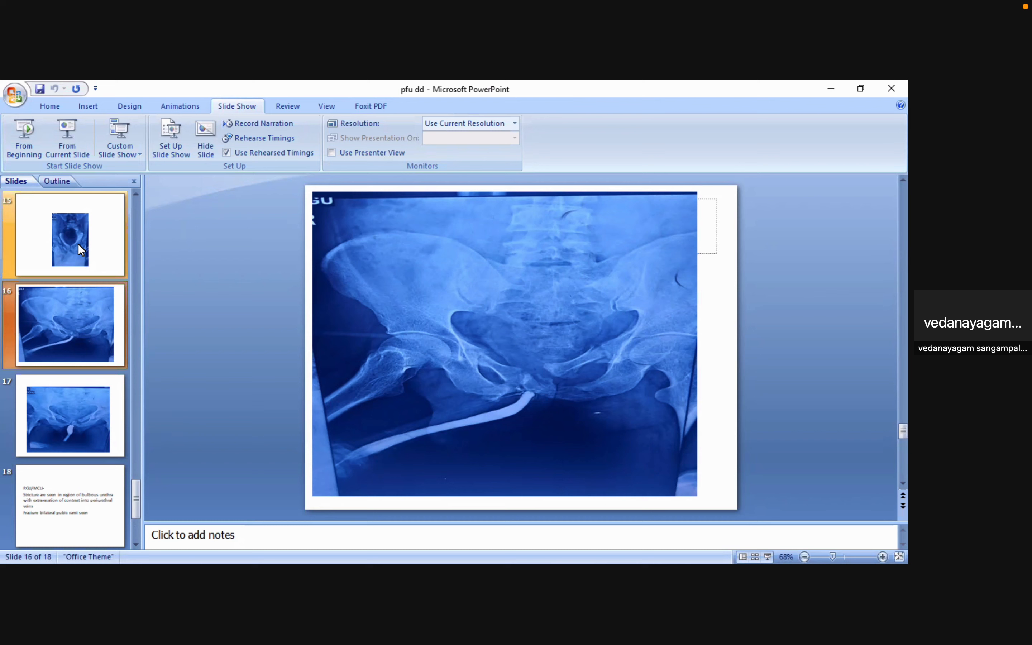
{"action": "left_click", "coordinate": [69, 505]}
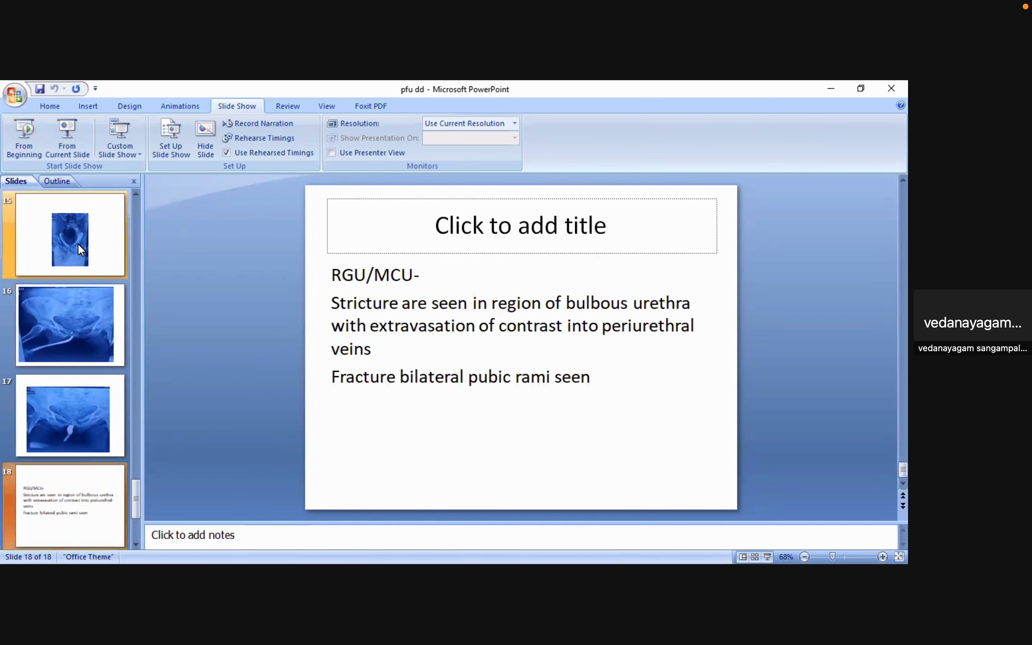
Revisit slide 17's RGU x-ray, then settle on slide 16, the RGU pelvic x-ray.
{"action": "left_click", "coordinate": [69, 415]}
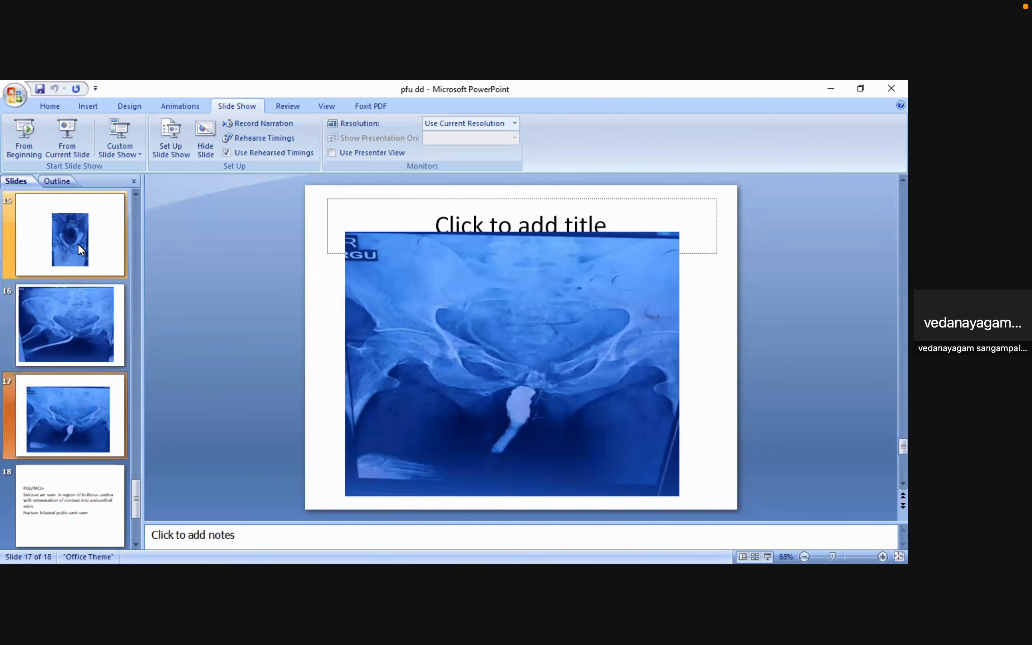
{"action": "left_click", "coordinate": [65, 324]}
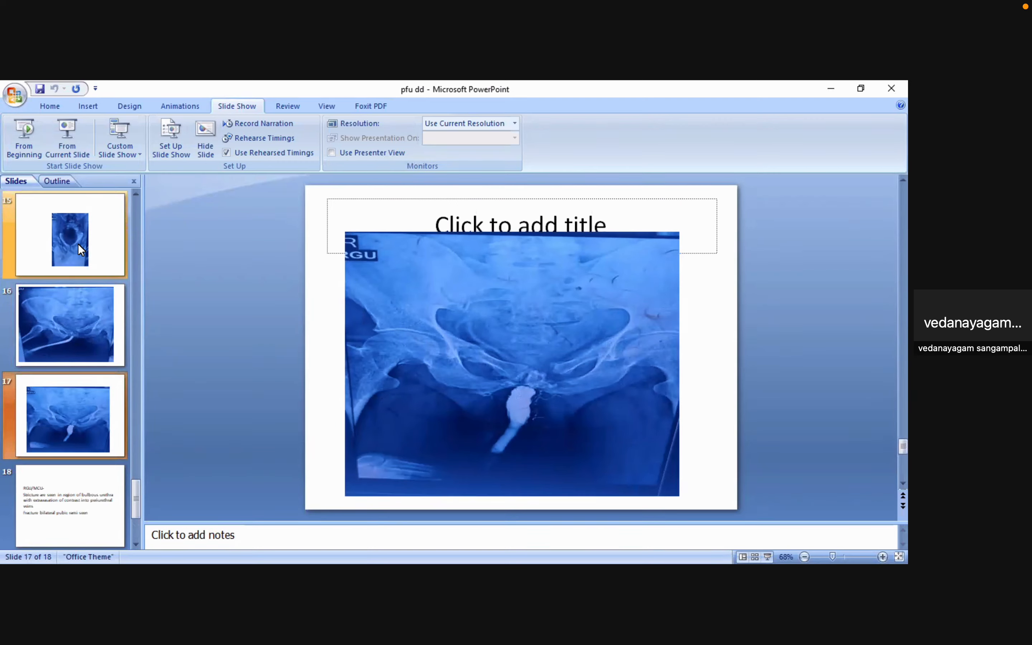
{"action": "left_click", "coordinate": [69, 324]}
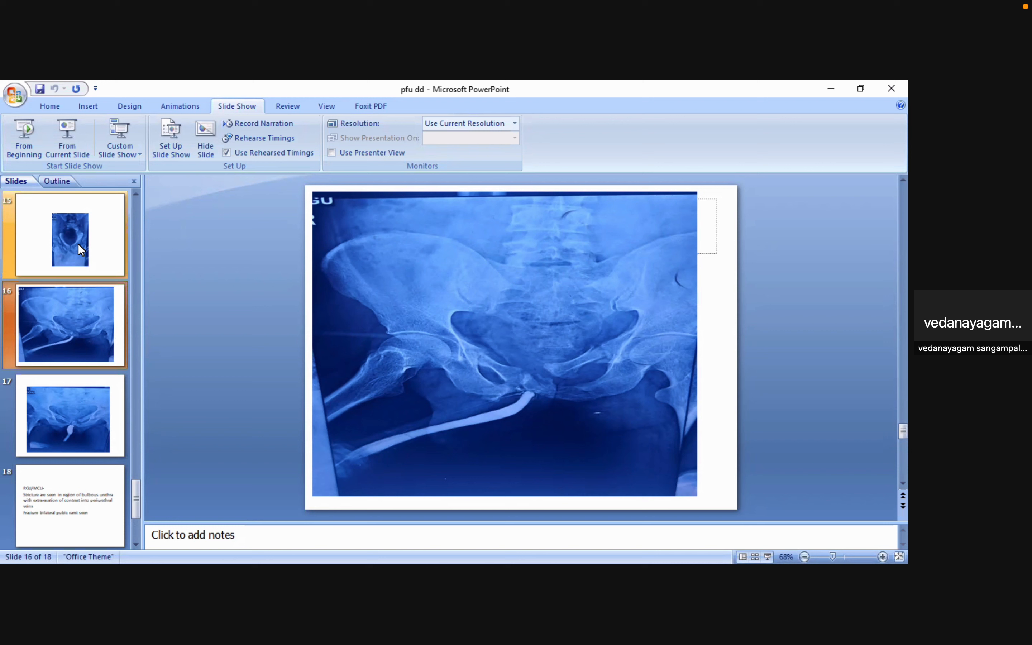
Return to slide 15, the MCU x-ray with the contrast-filled bladder.
{"action": "left_click", "coordinate": [68, 235]}
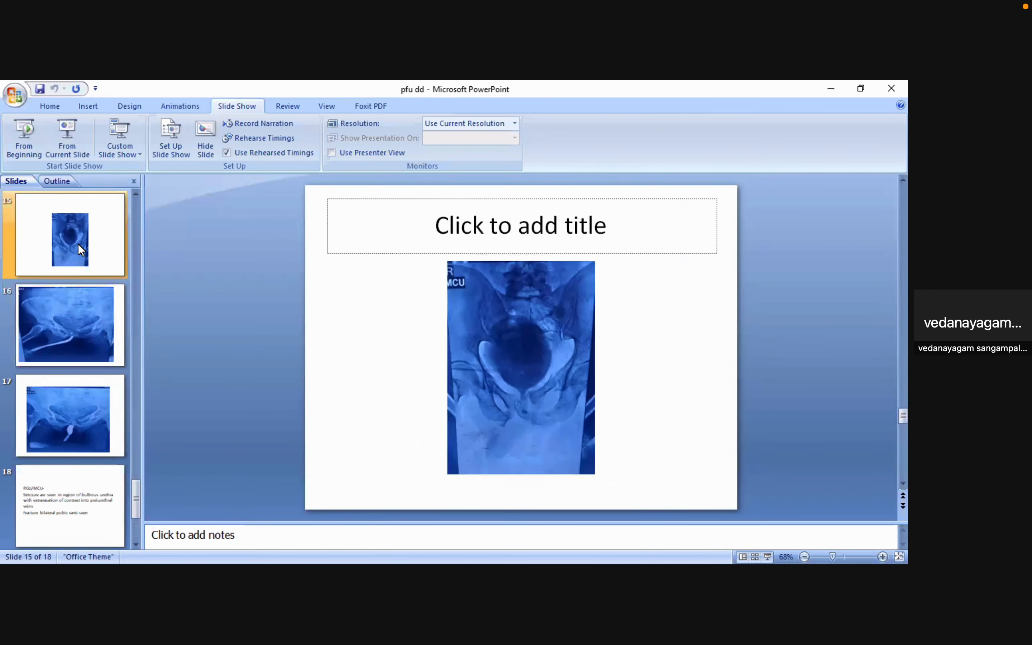
Show slide 17, the RGU x-ray with contrast in the urethra.
{"action": "left_click", "coordinate": [69, 415]}
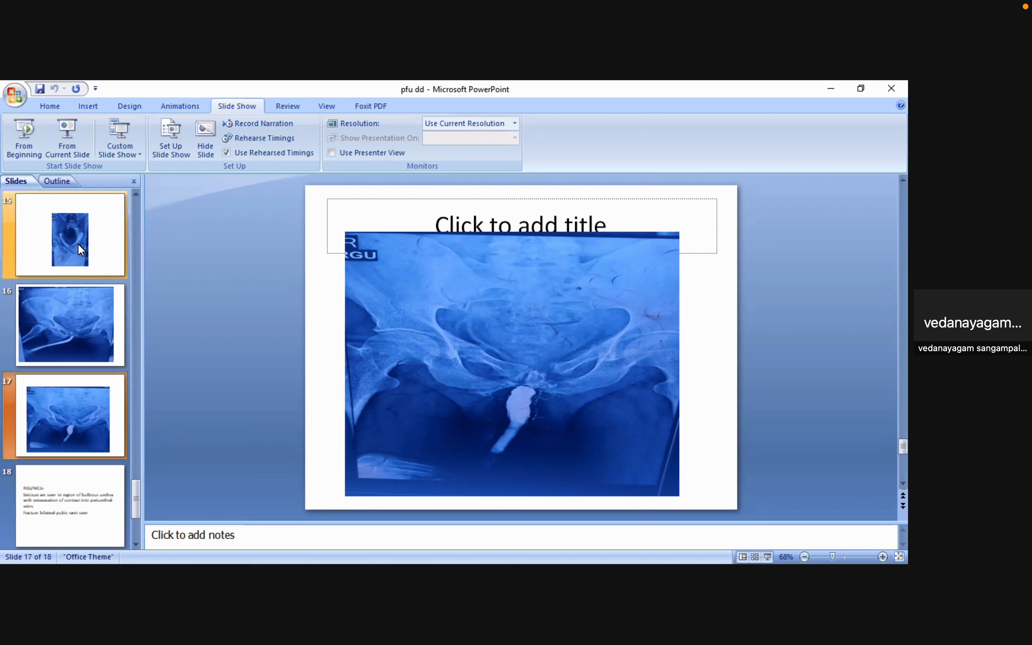
Pass slide 14 and show slide 15, the upright MCU x-ray, again.
{"action": "left_click", "coordinate": [66, 323]}
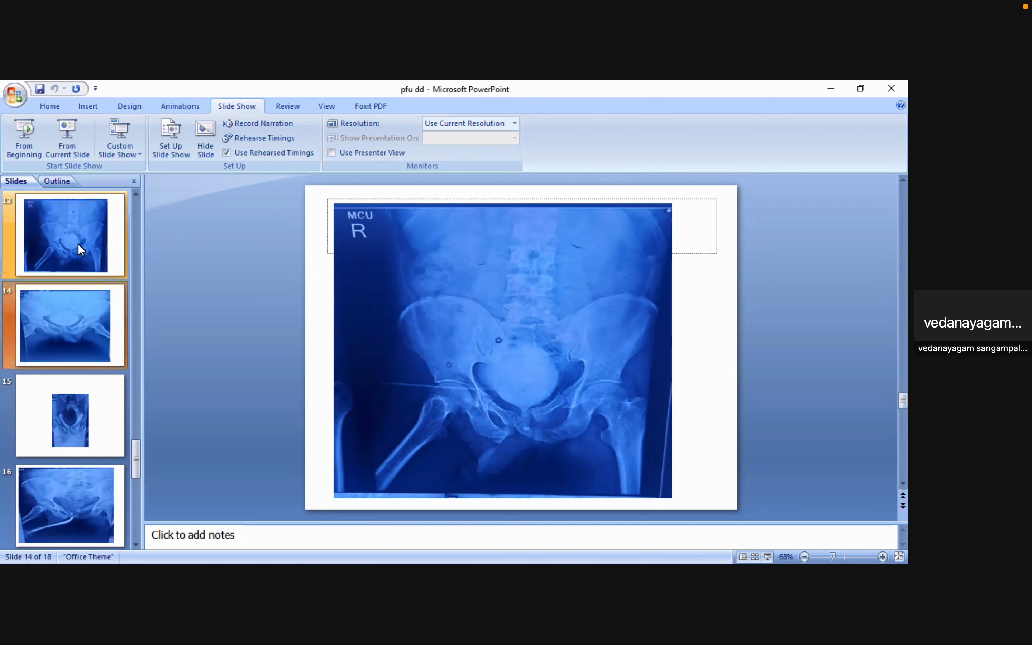
{"action": "left_click", "coordinate": [69, 415]}
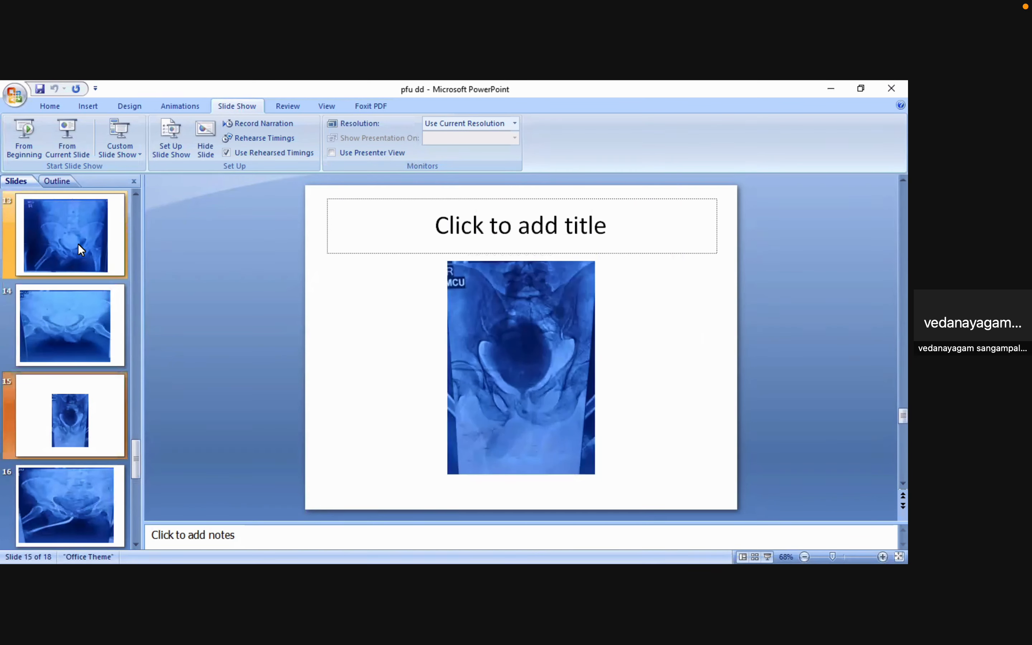